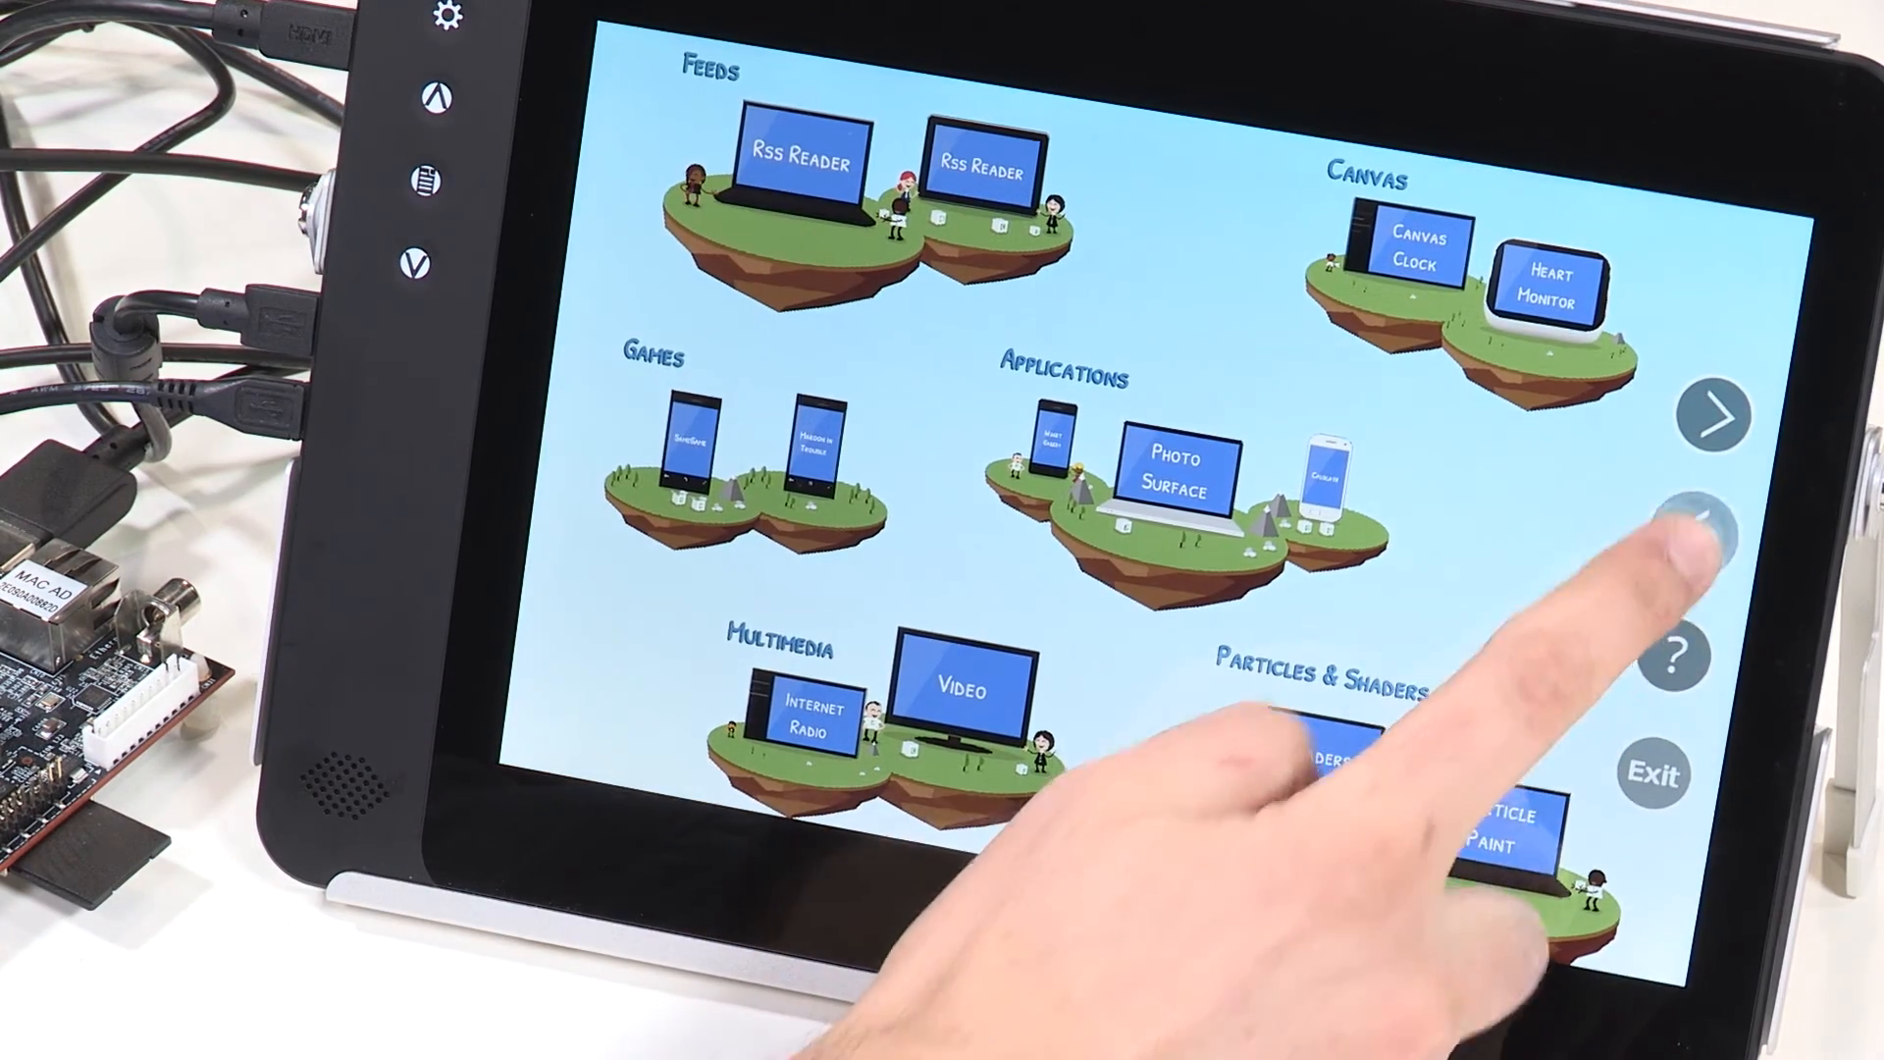
# Start the Qt Cinematic Experience demo so its movie carousel plays The Last Samurai
pyautogui.click(1478, 842)
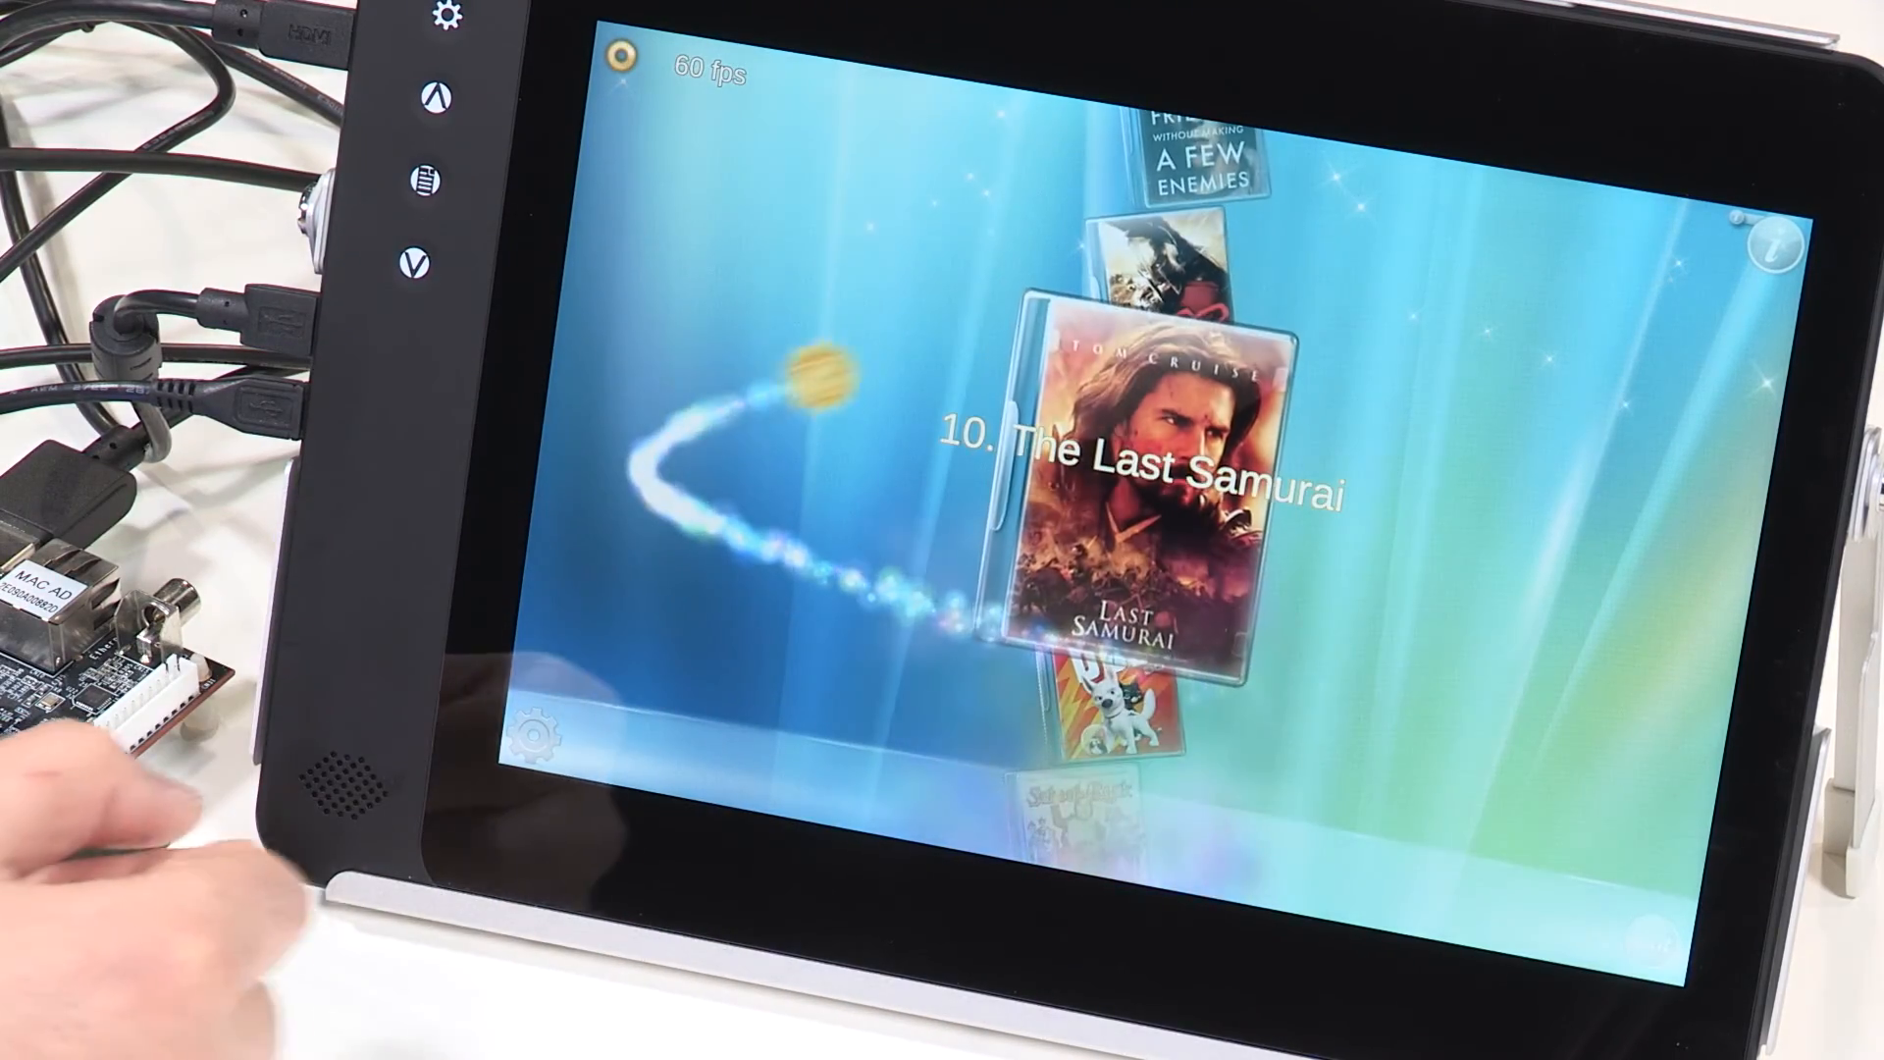
# View The Last Samurai's description, cast and rating, then return to the carousel
pyautogui.click(1143, 481)
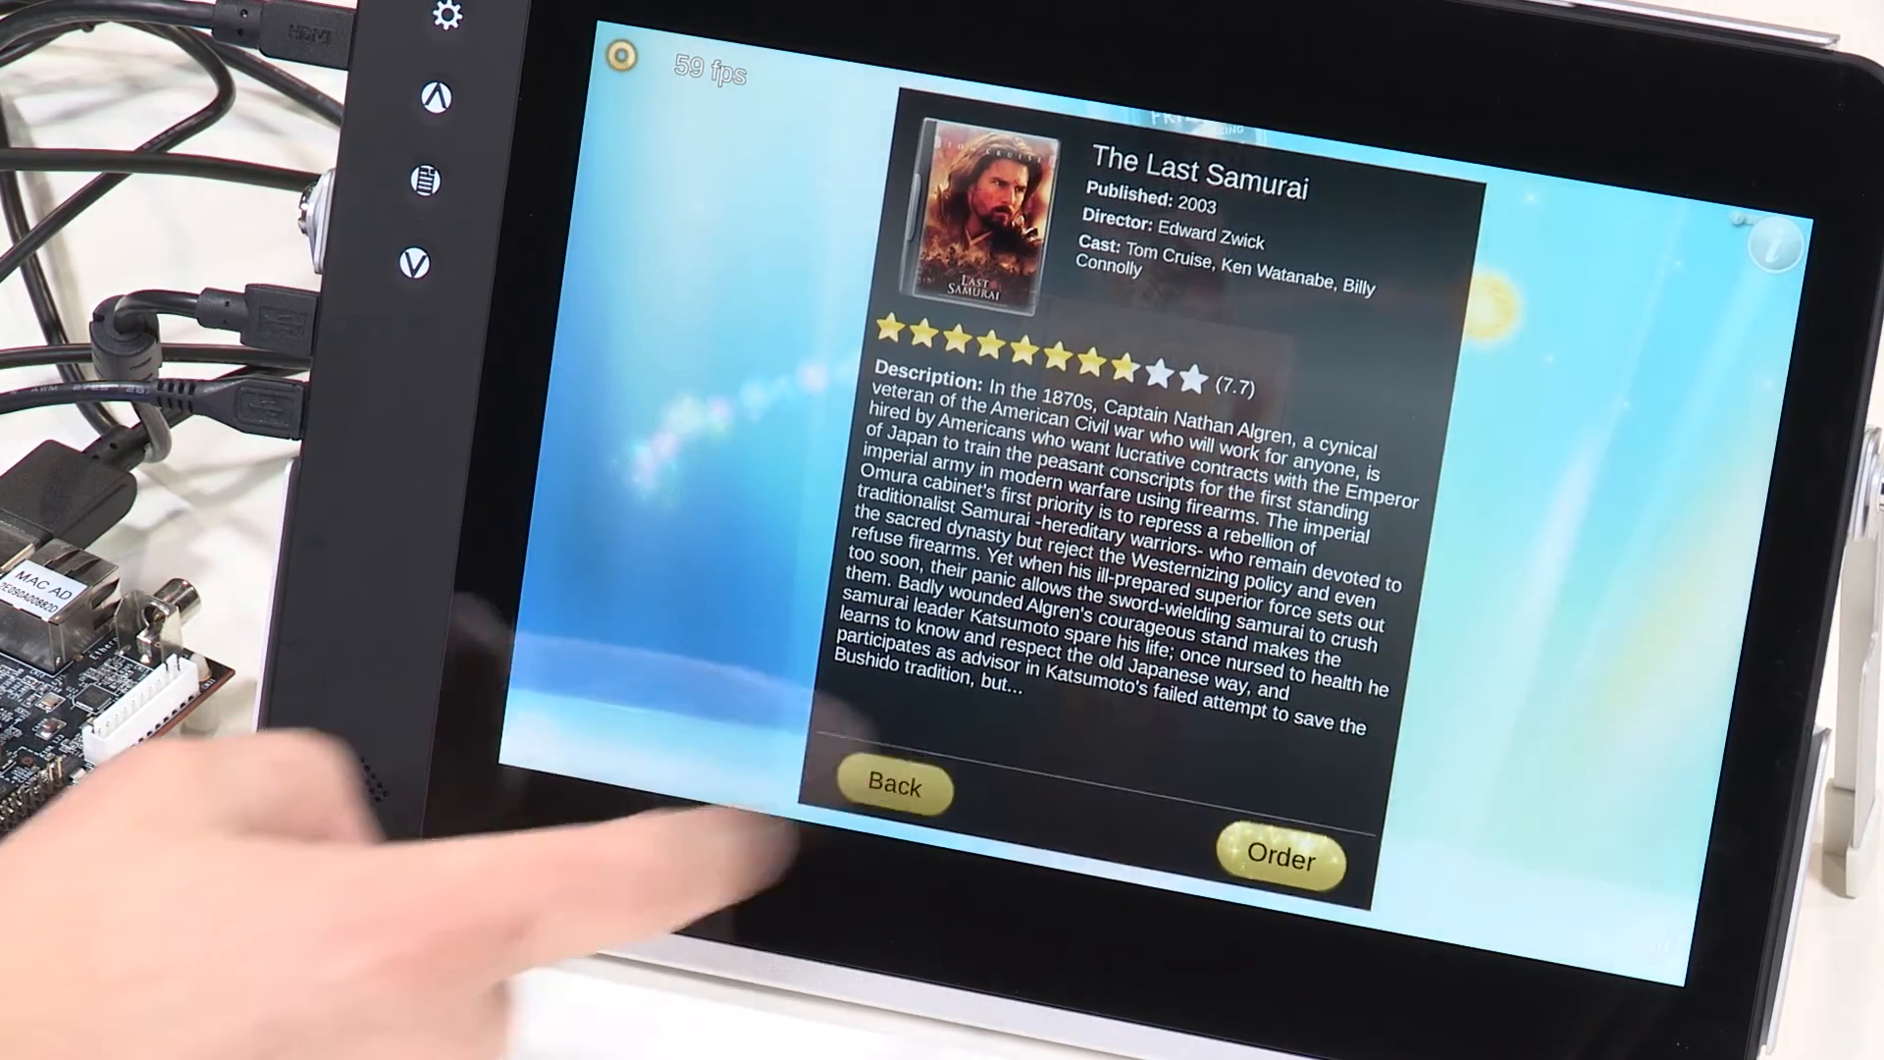
pyautogui.click(891, 789)
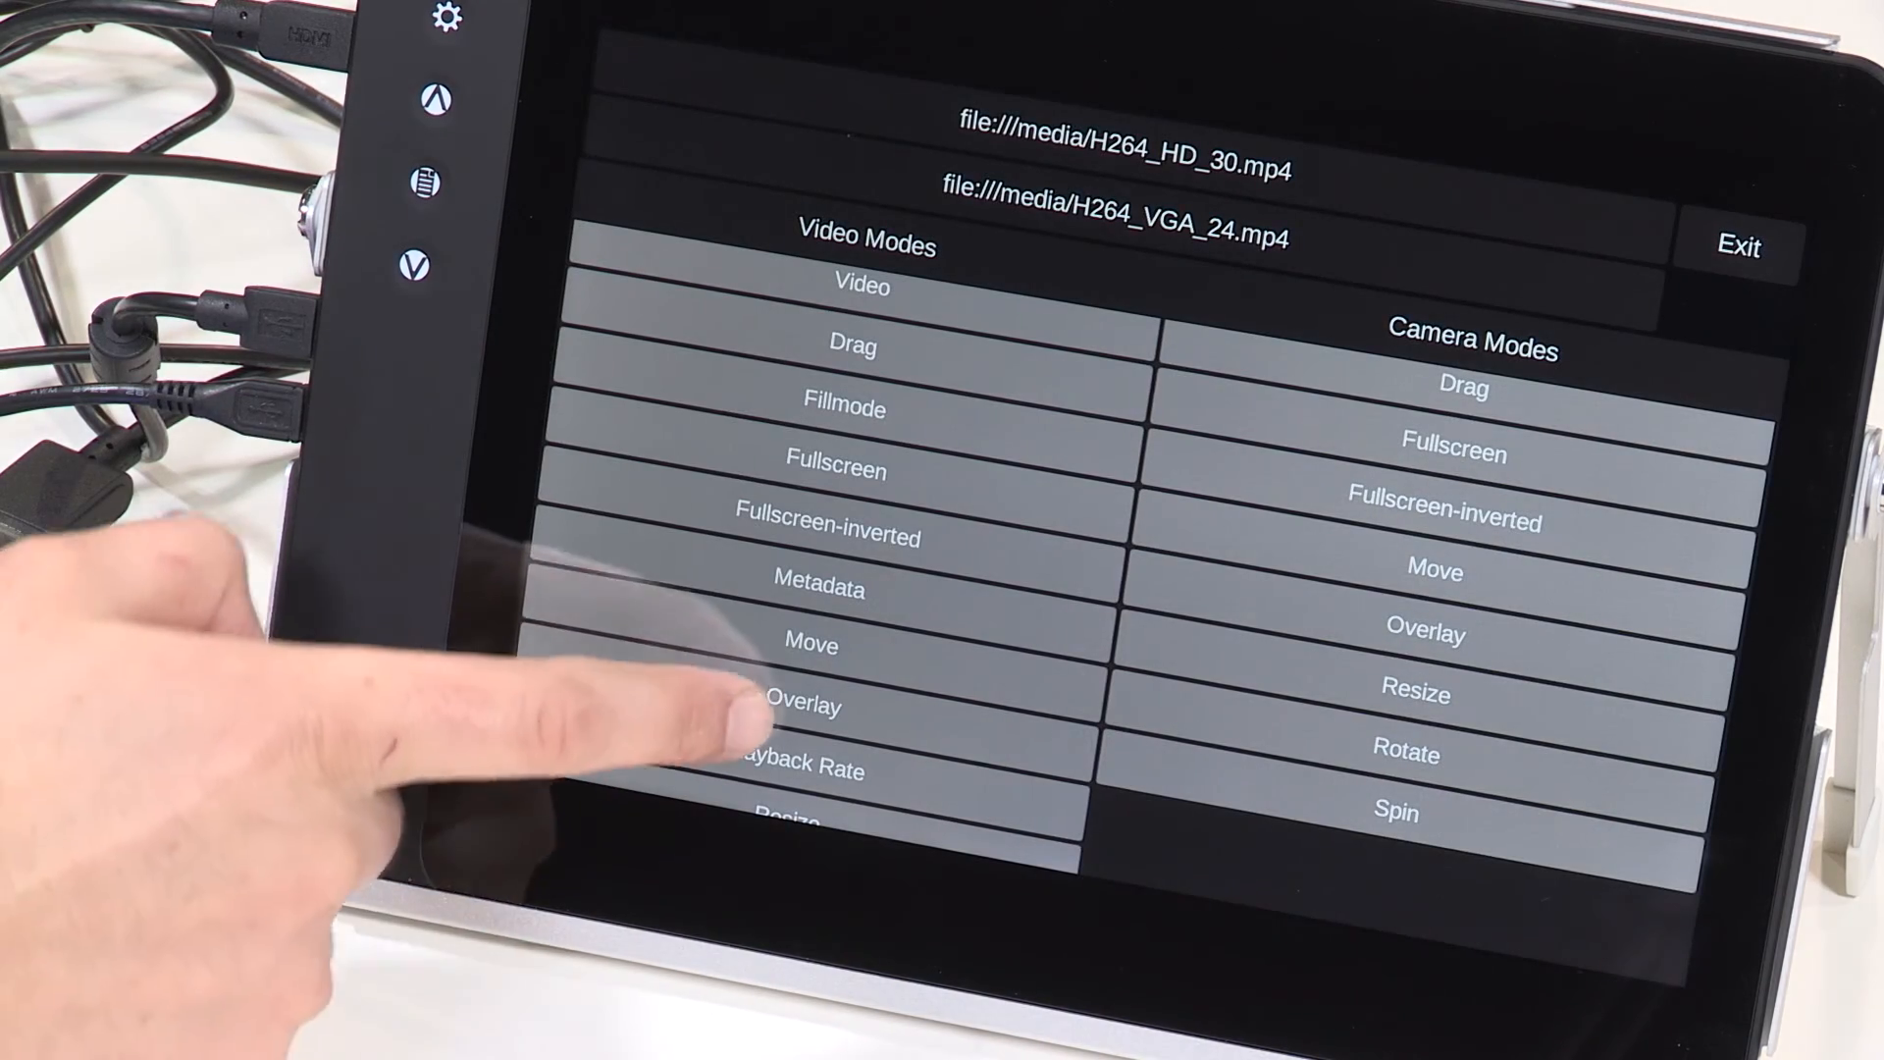
# Rotate the clip twice by -30 to -60 degrees, then leave the spinning mode
pyautogui.scroll(-3)
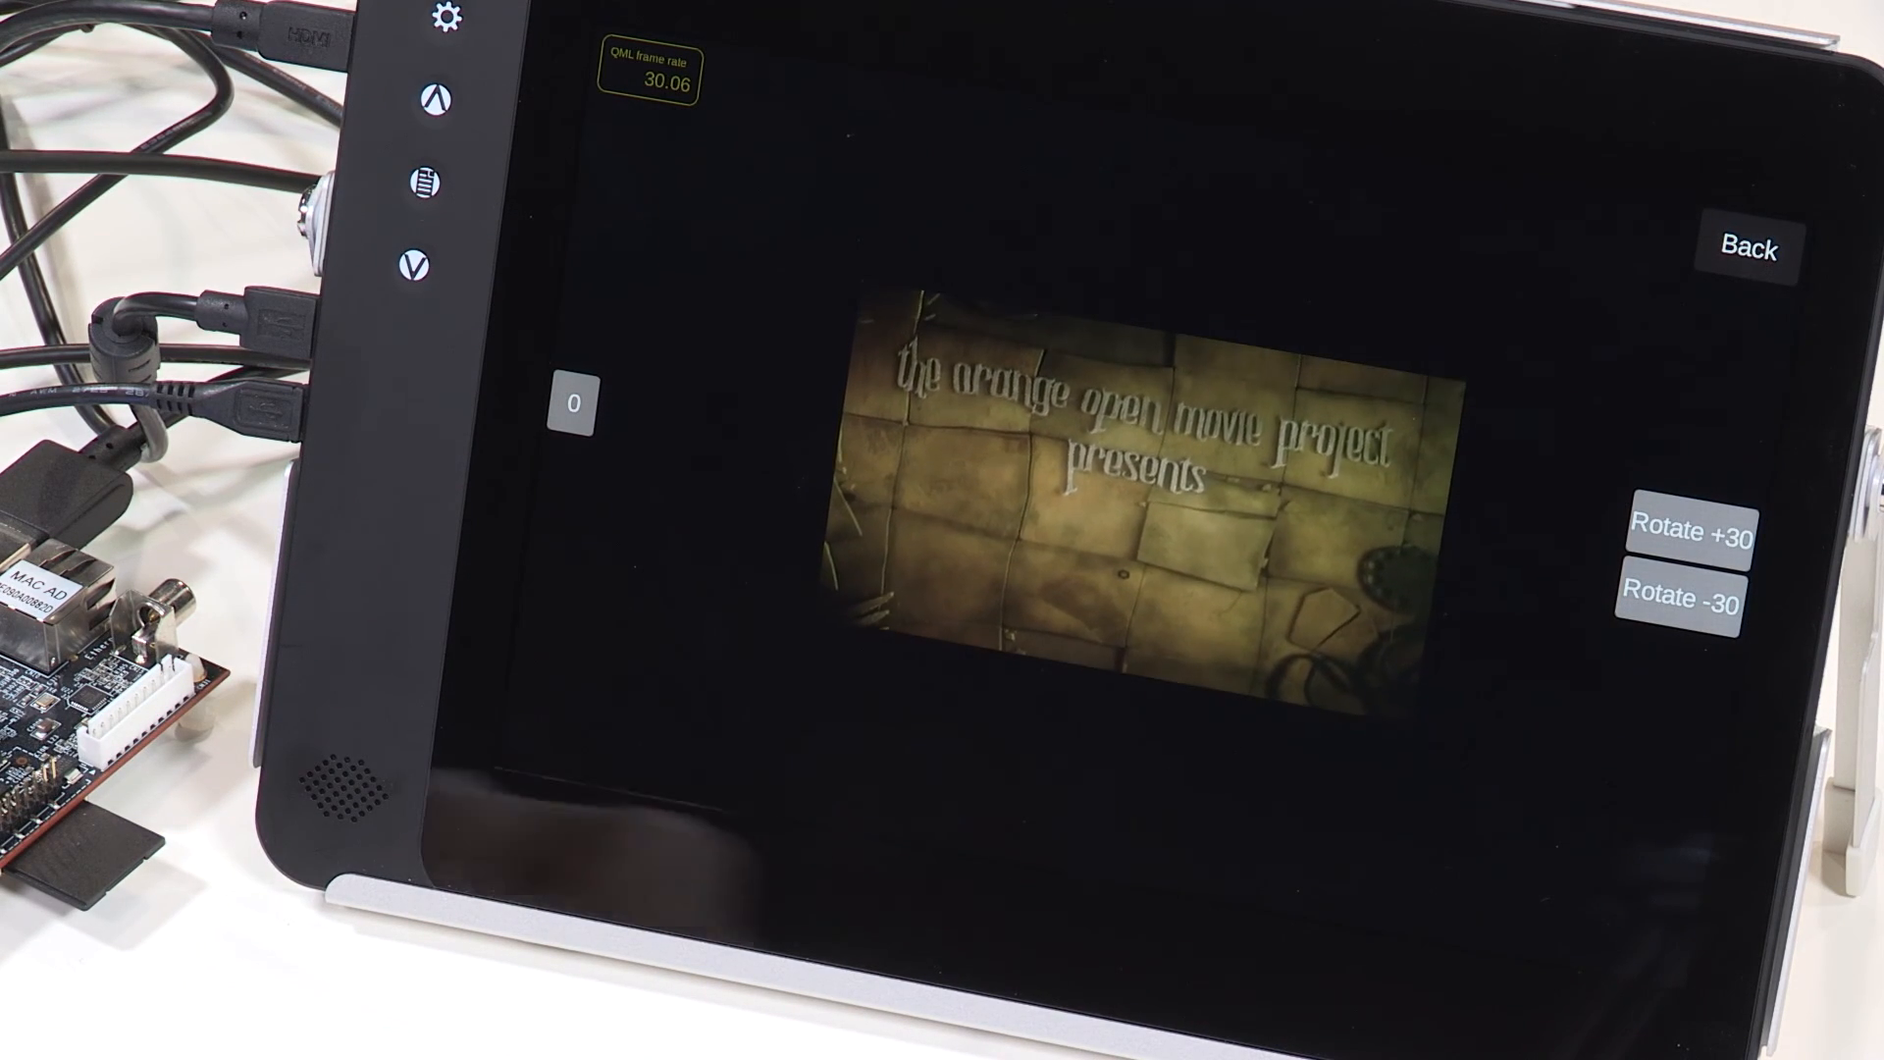
pyautogui.click(1682, 605)
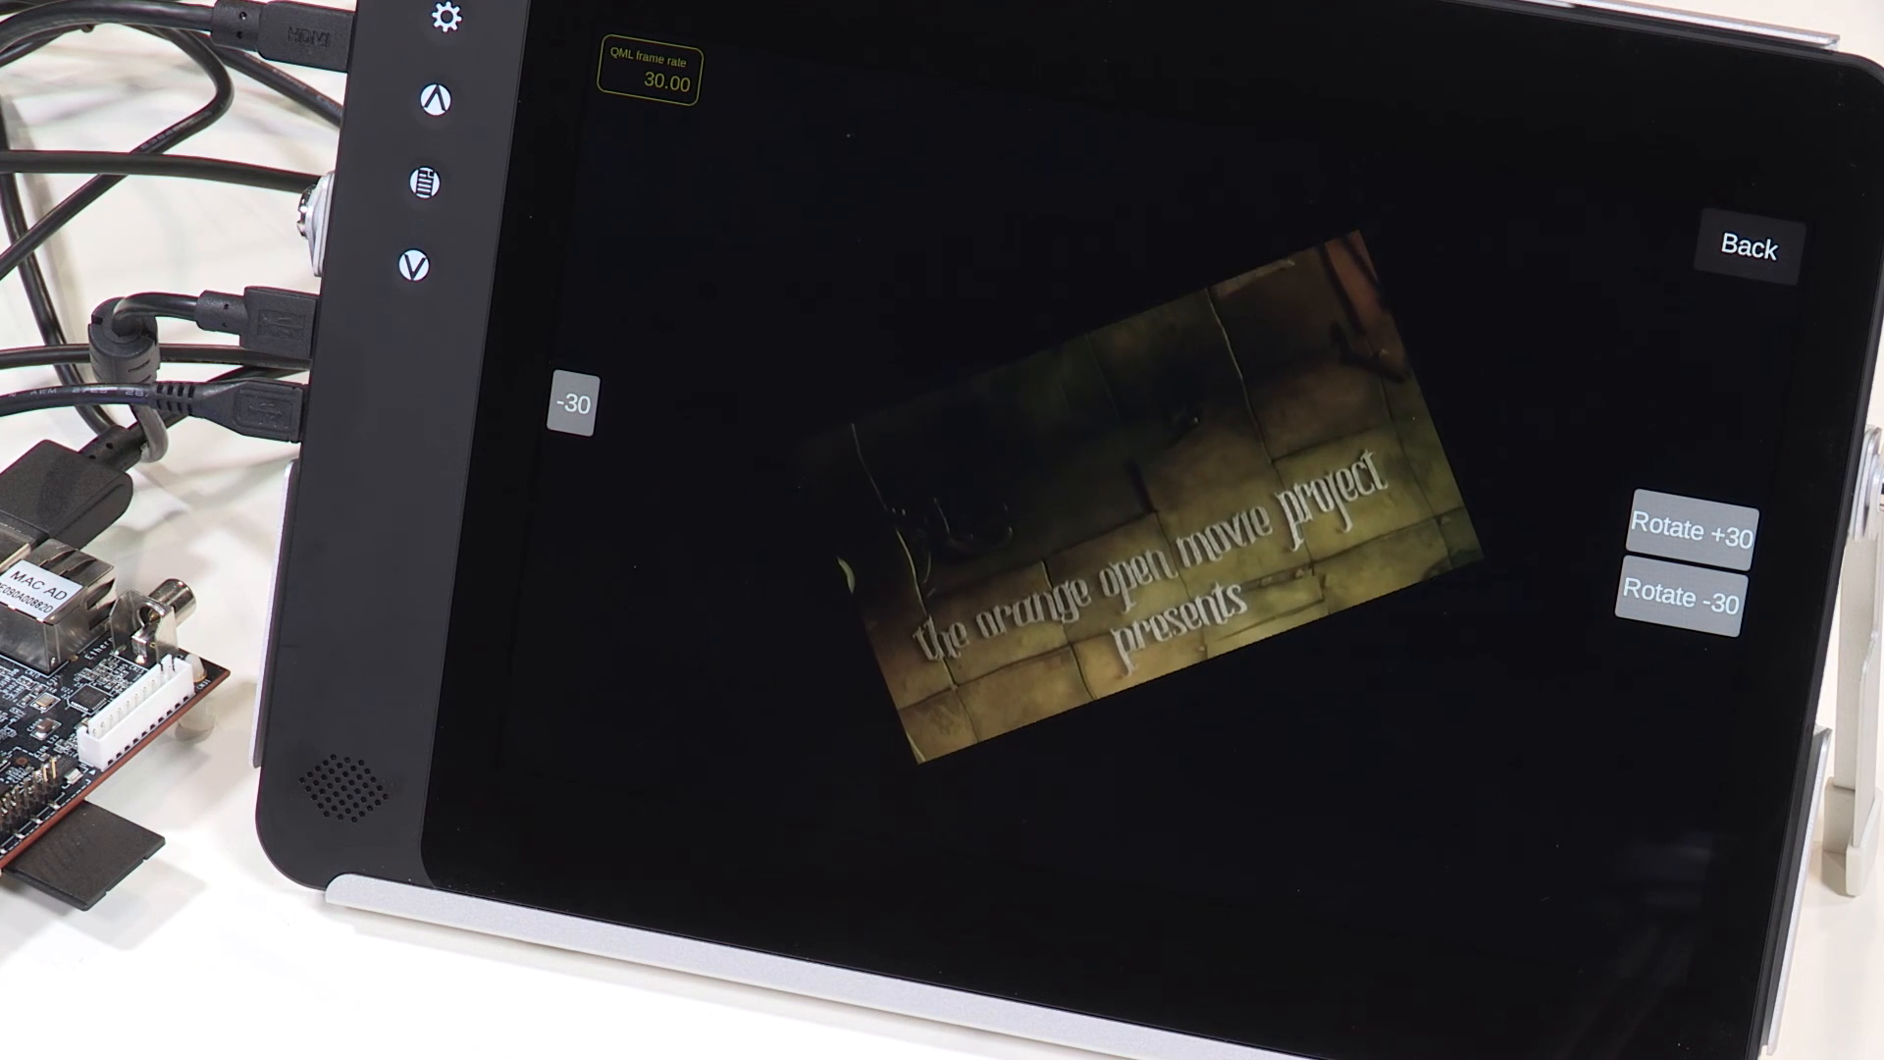
pyautogui.click(1693, 600)
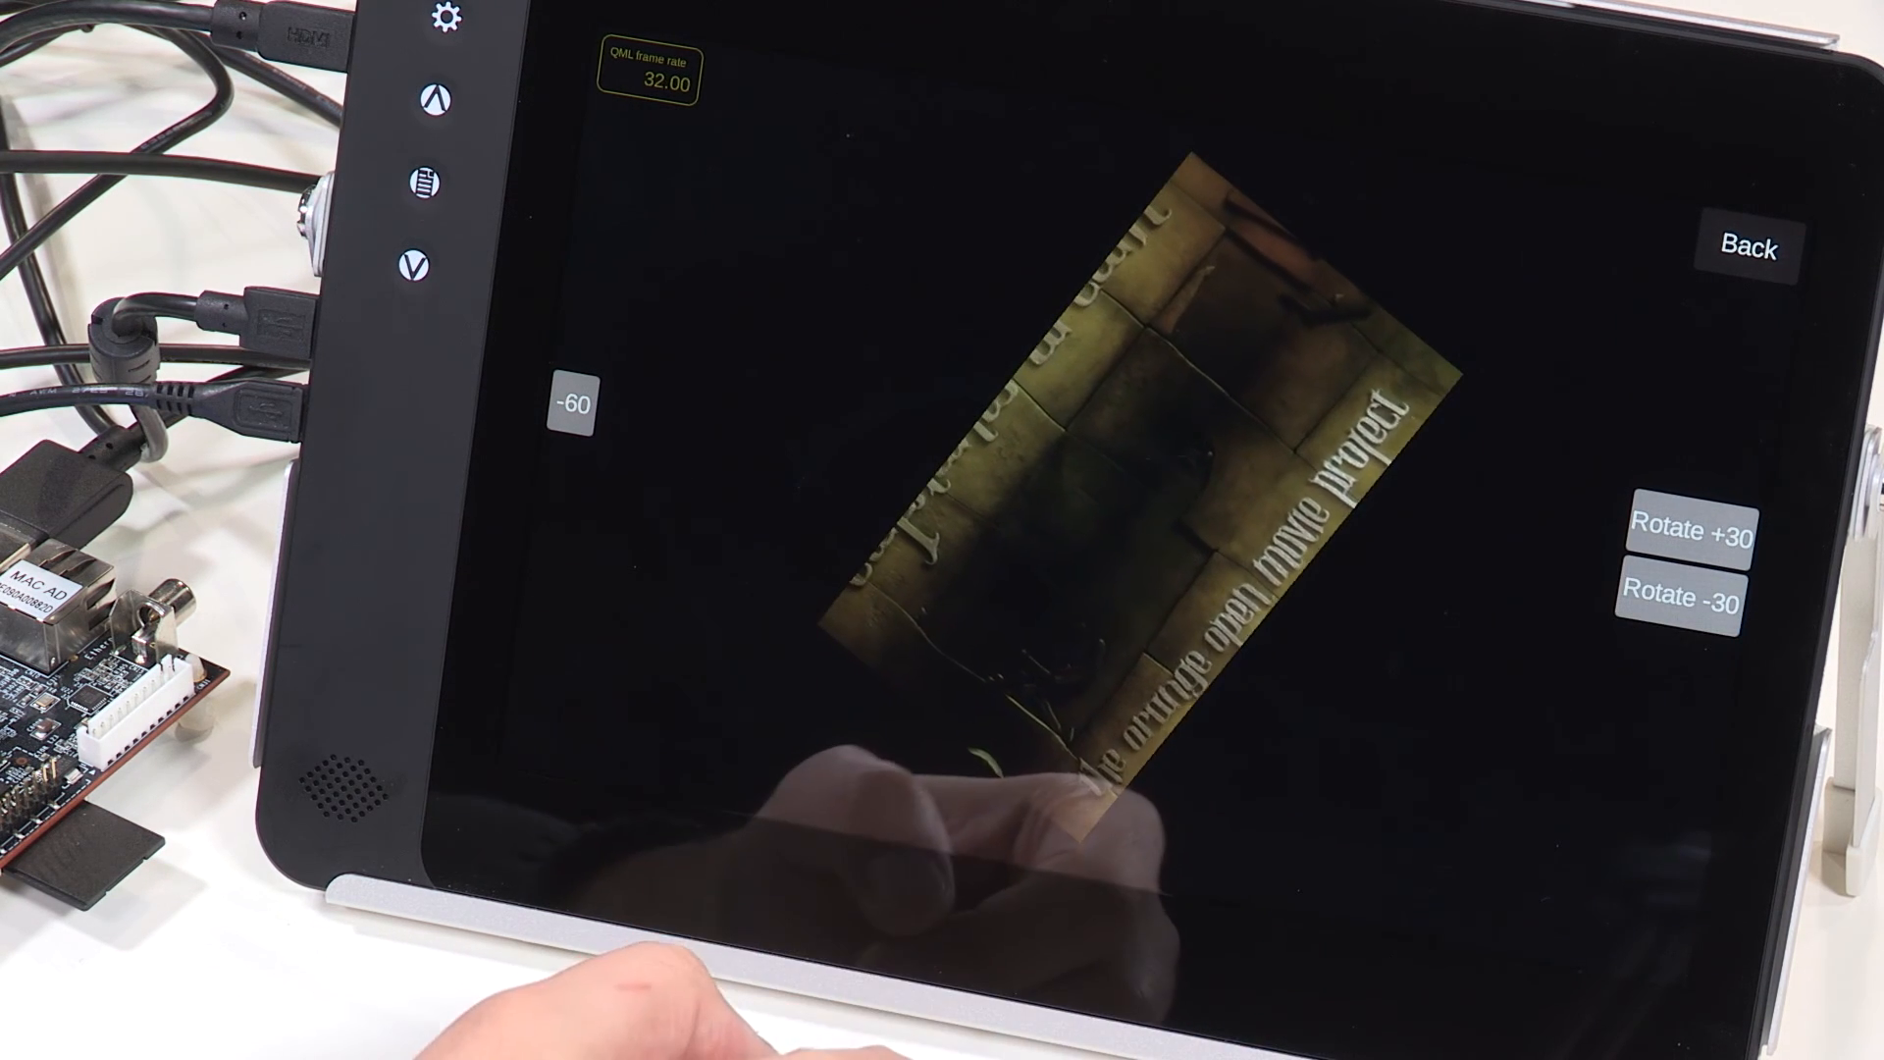
pyautogui.click(1682, 600)
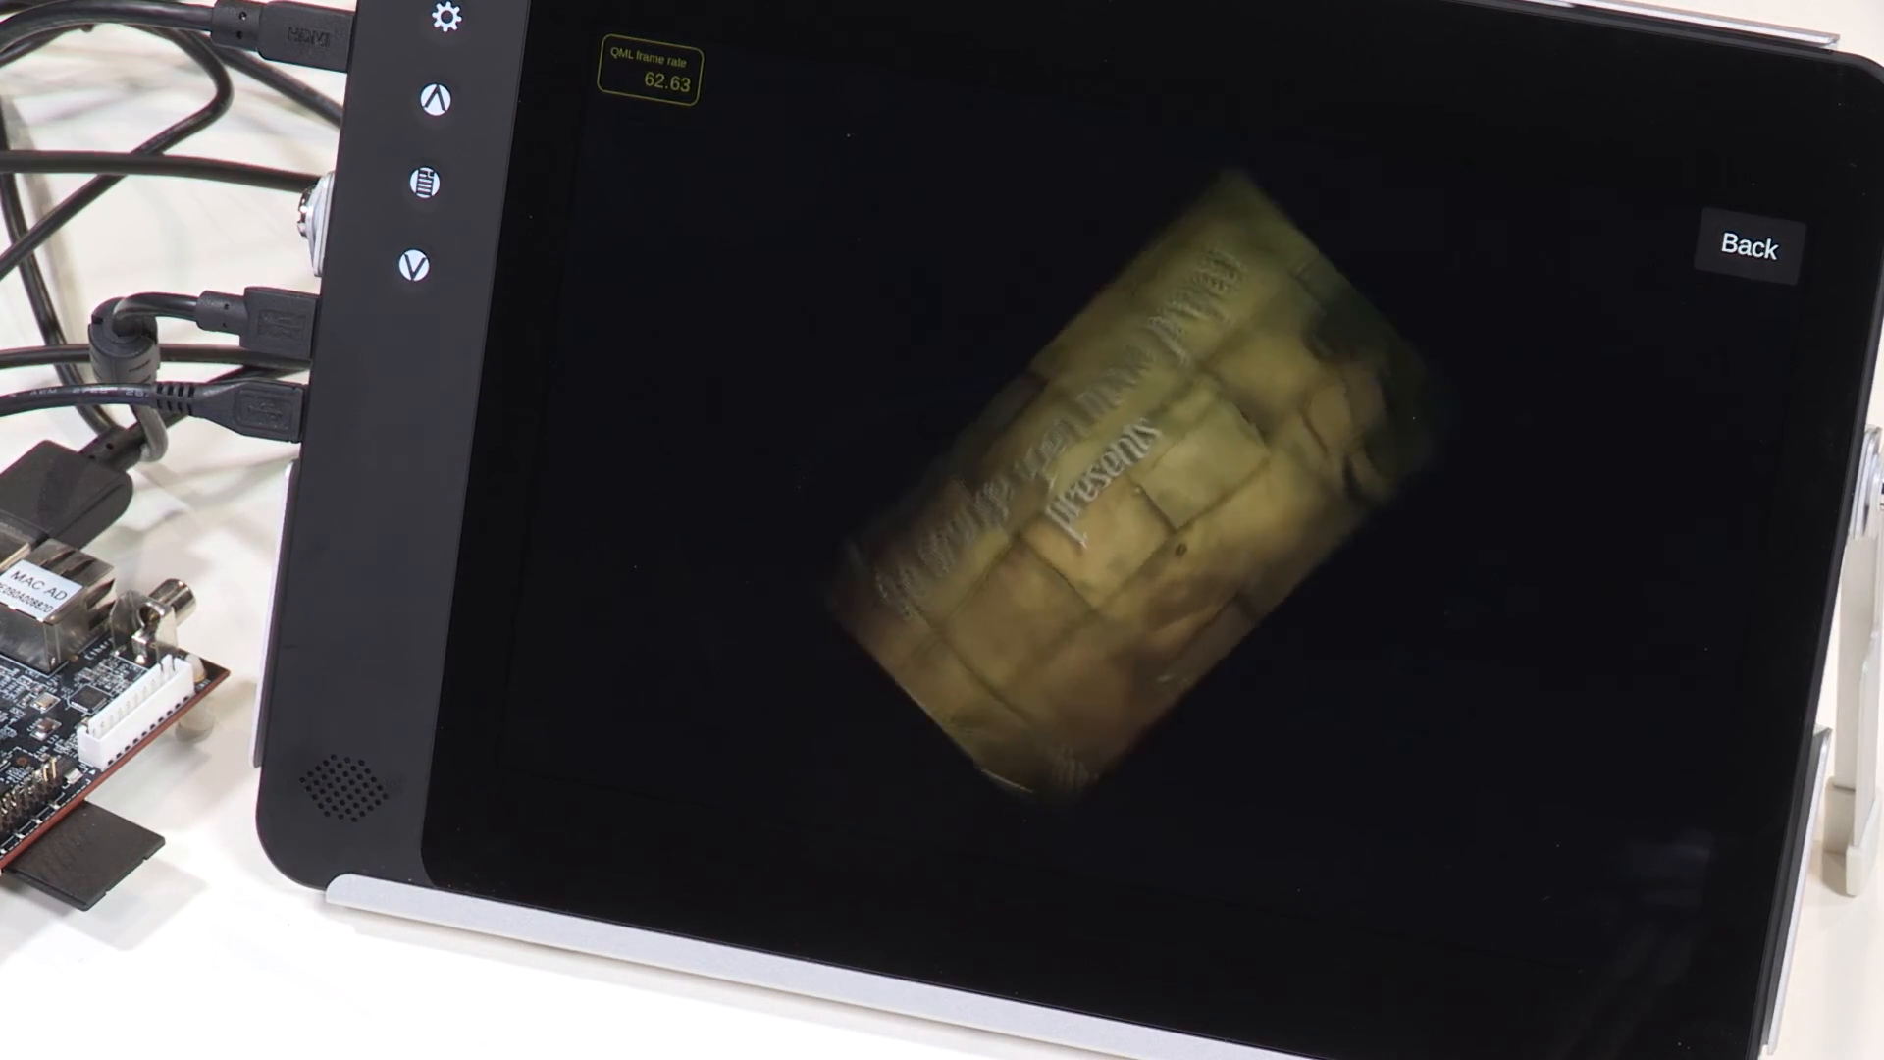
pyautogui.click(1752, 249)
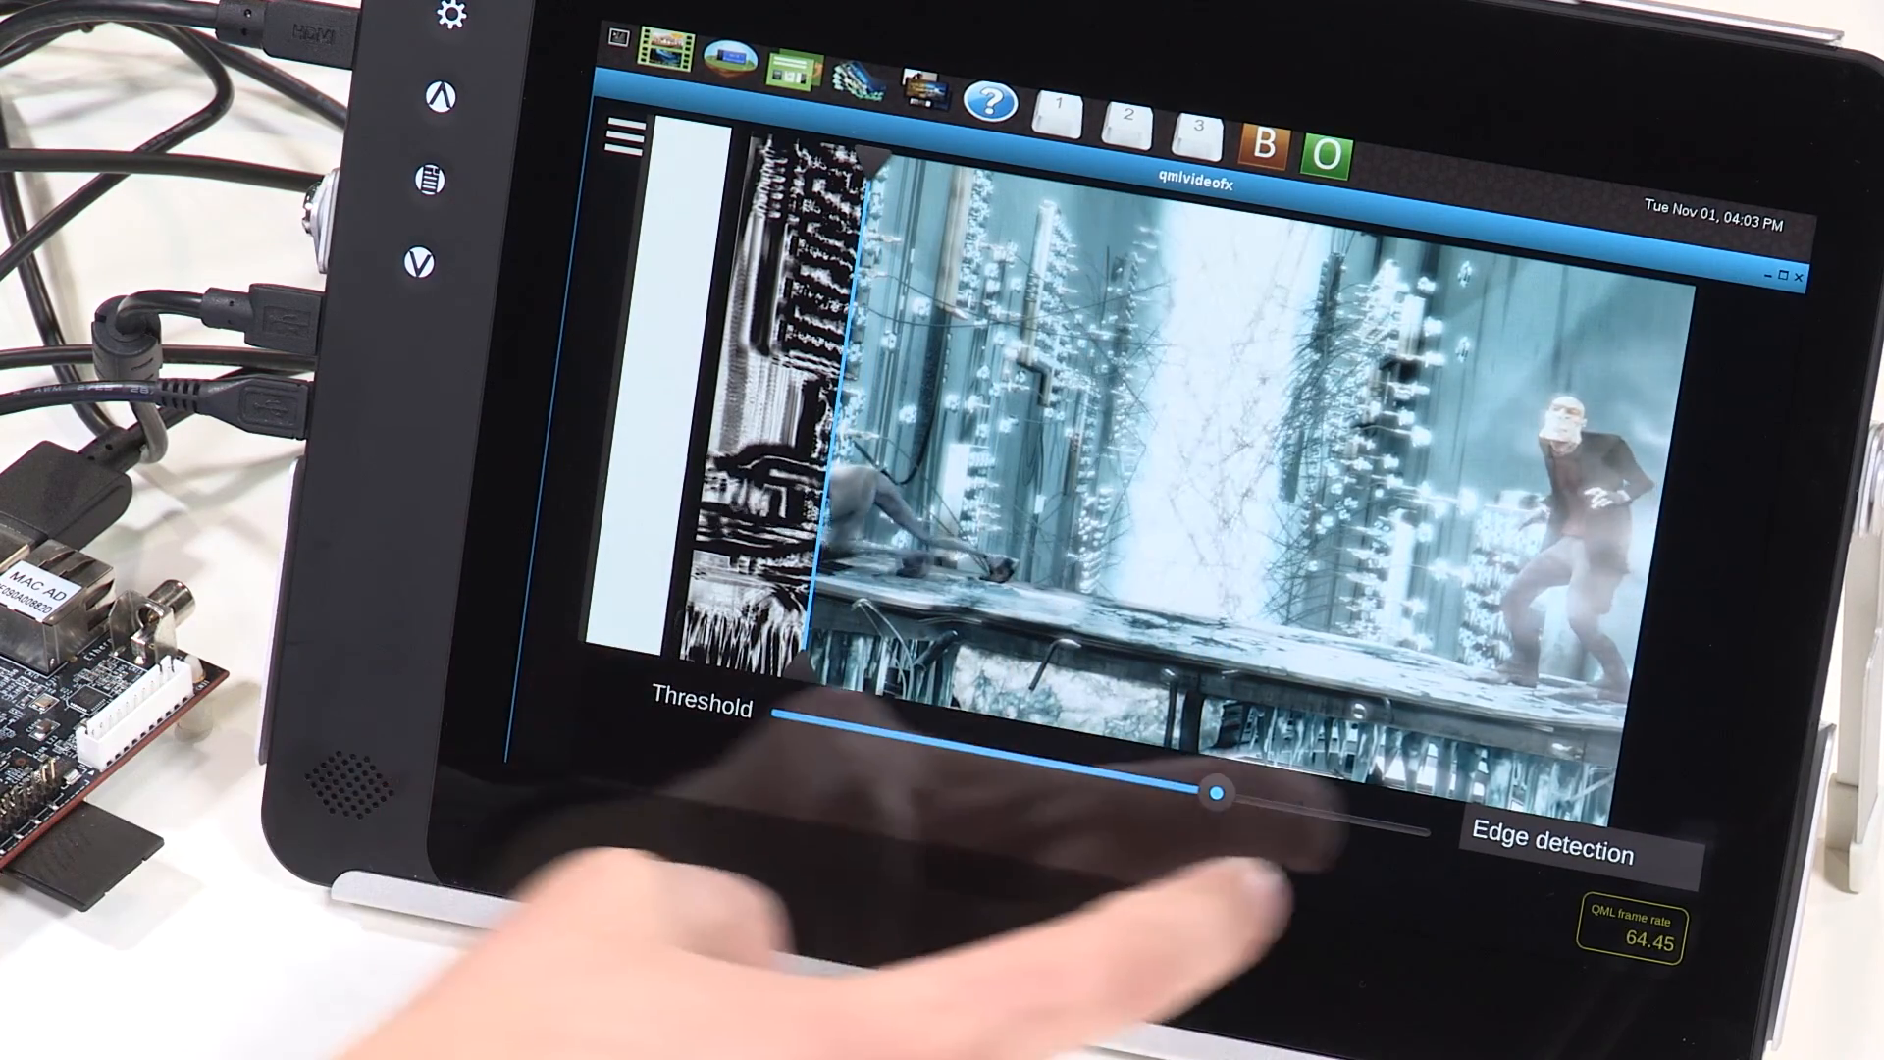
# Choose Page curl, then Shockwave from the shader list with mid-range amplitude
pyautogui.click(1550, 842)
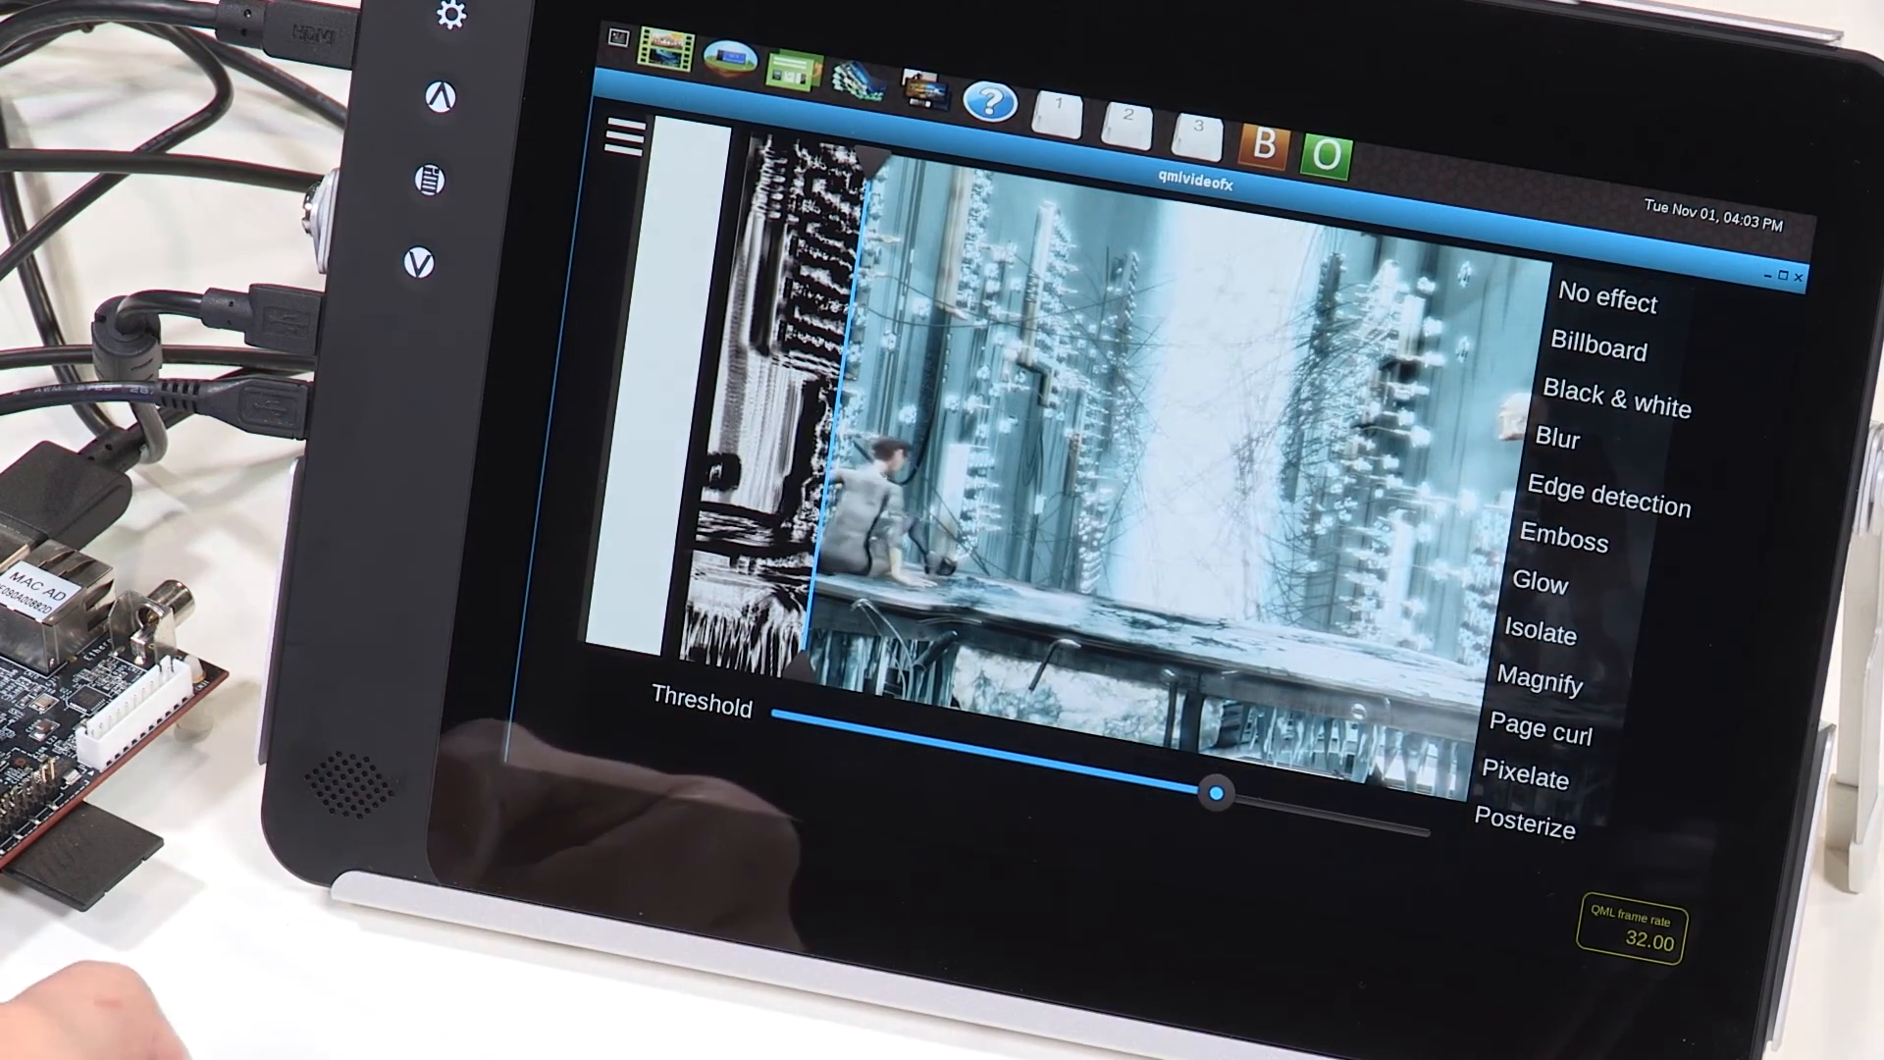
pyautogui.click(1547, 732)
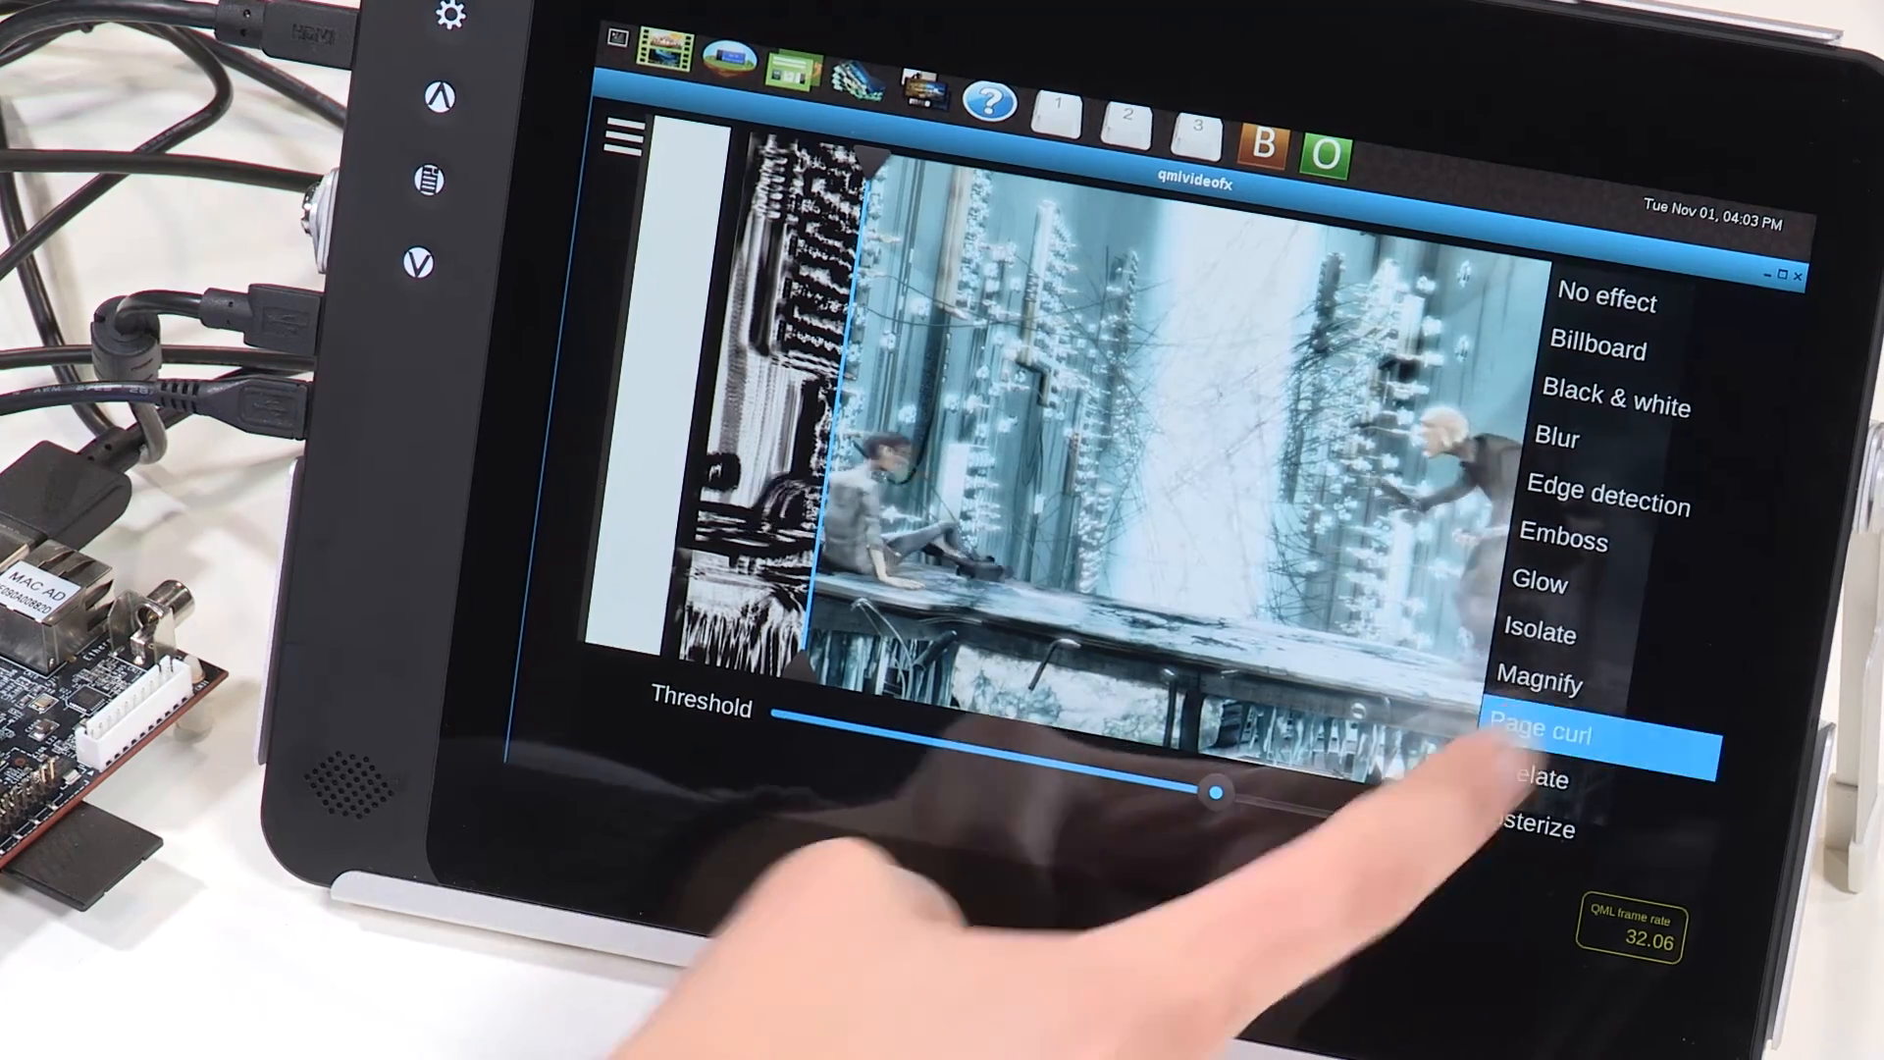
pyautogui.click(1542, 732)
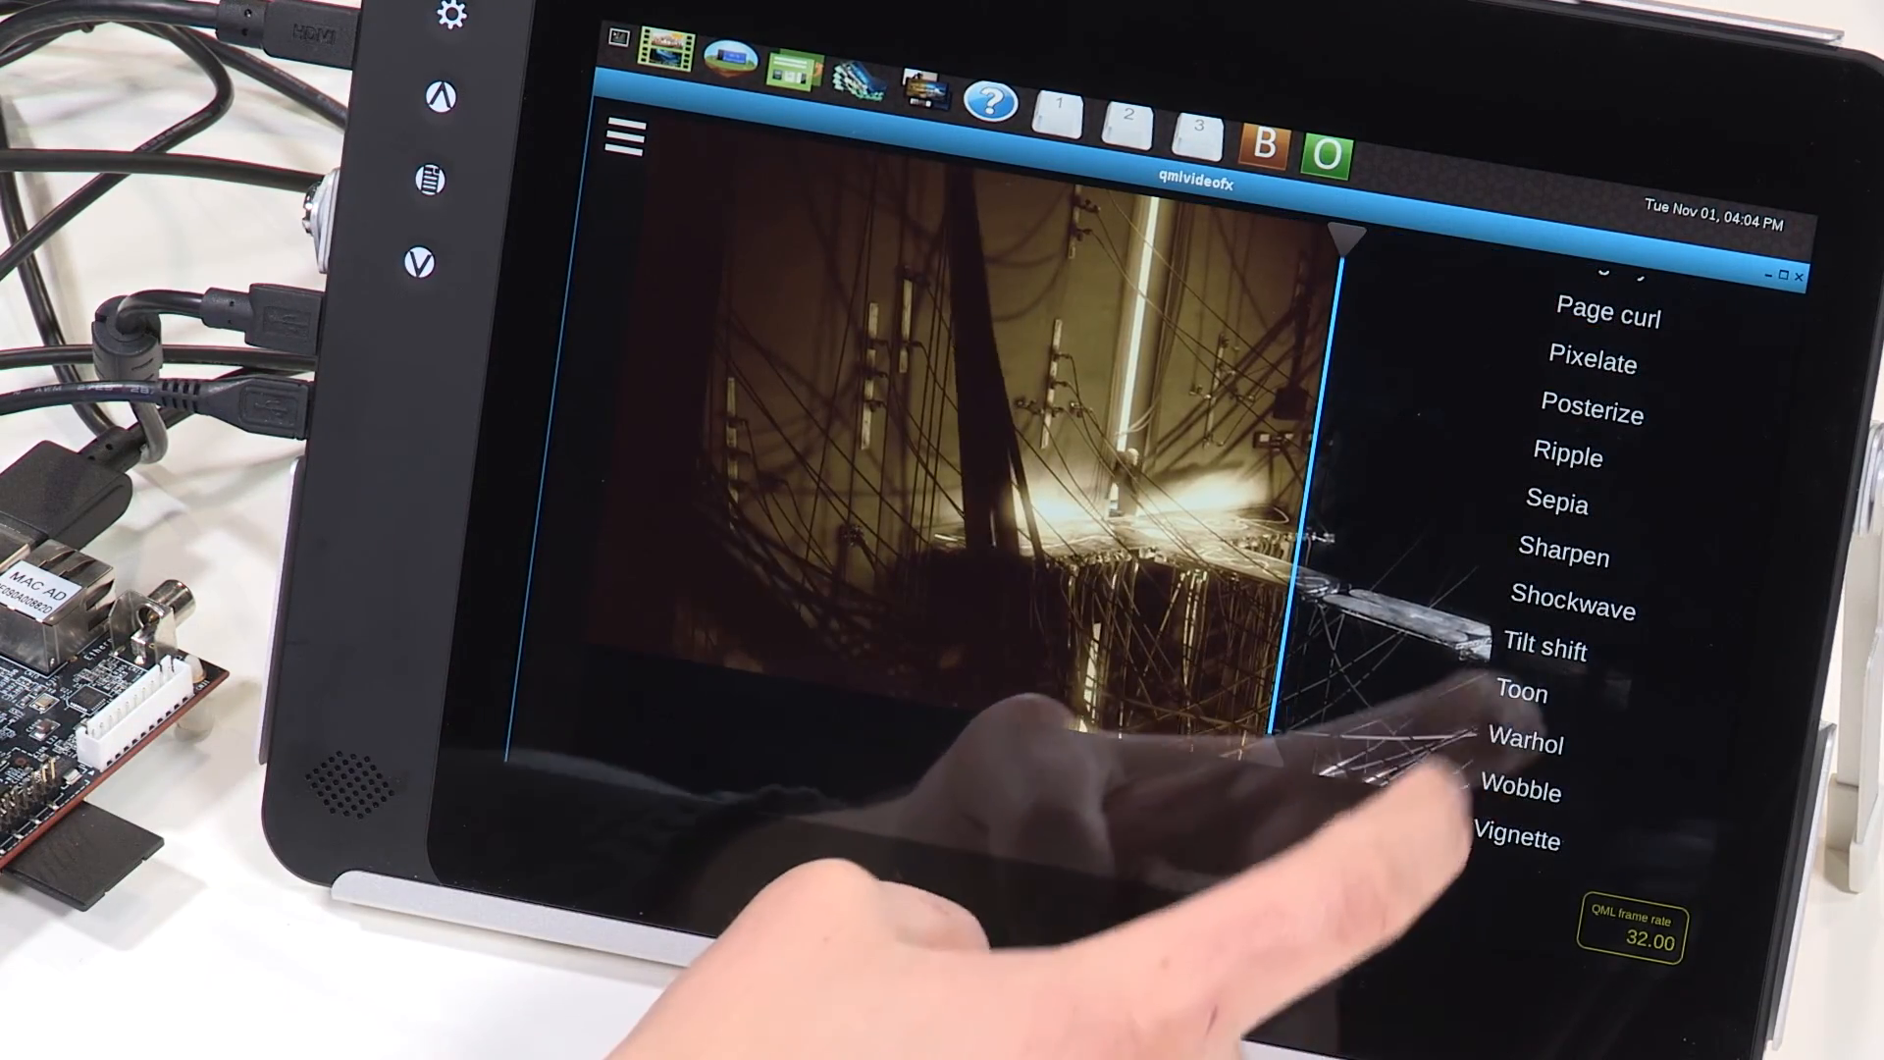
pyautogui.click(1572, 603)
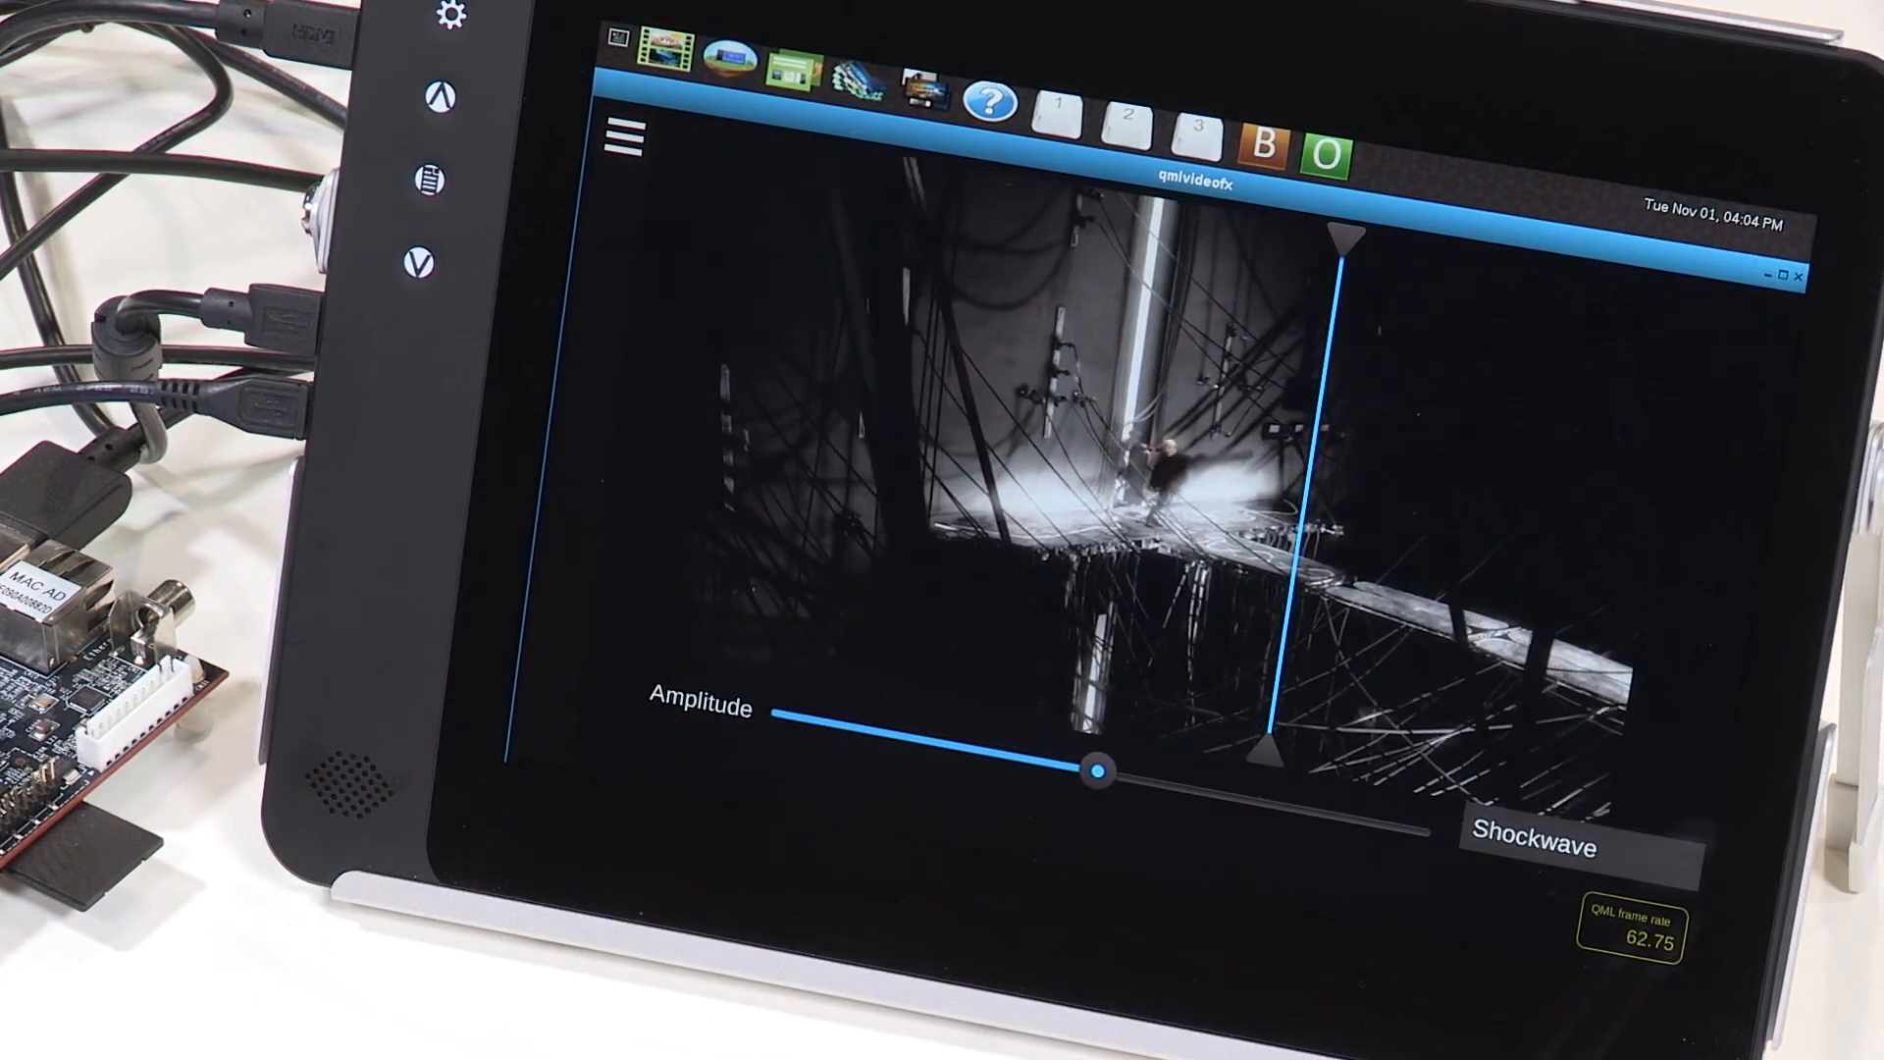